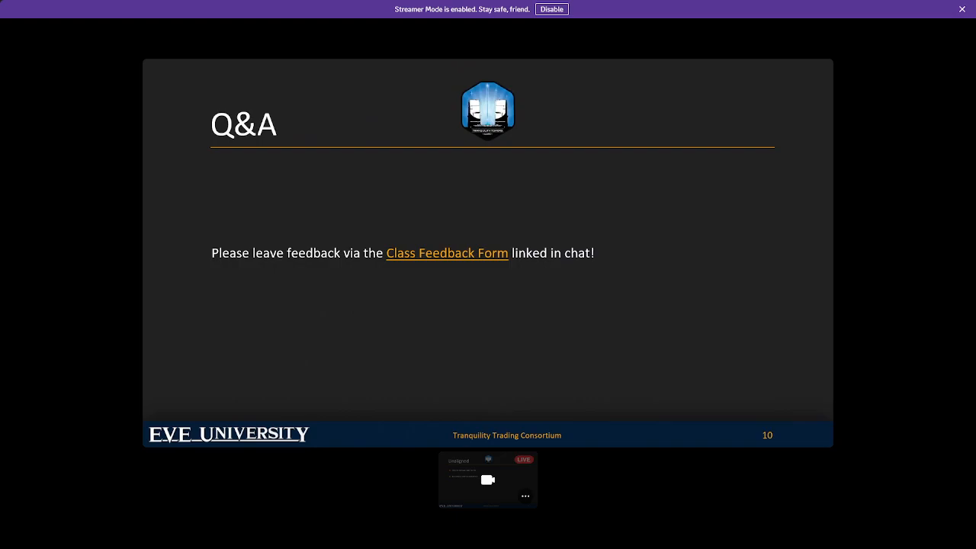
mouse_move(663, 412)
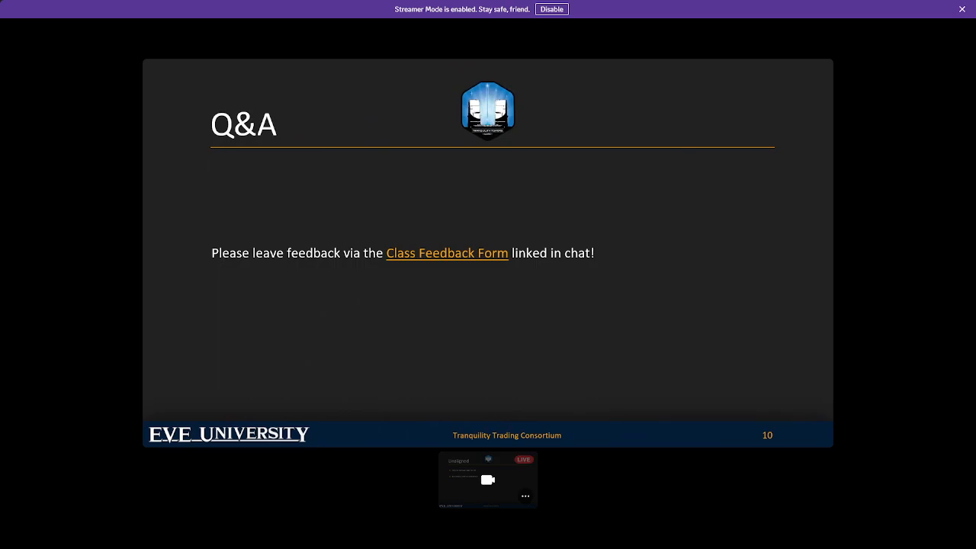
mouse_move(567, 309)
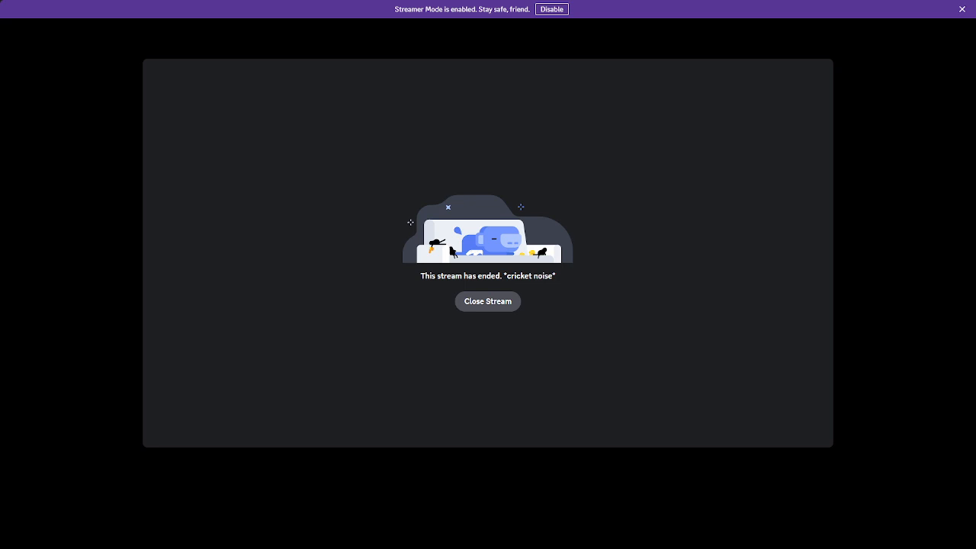
Step: Dismiss the ended stream and start watching the new stream showing the Forge Treaty PDF draft
left_click(488, 300)
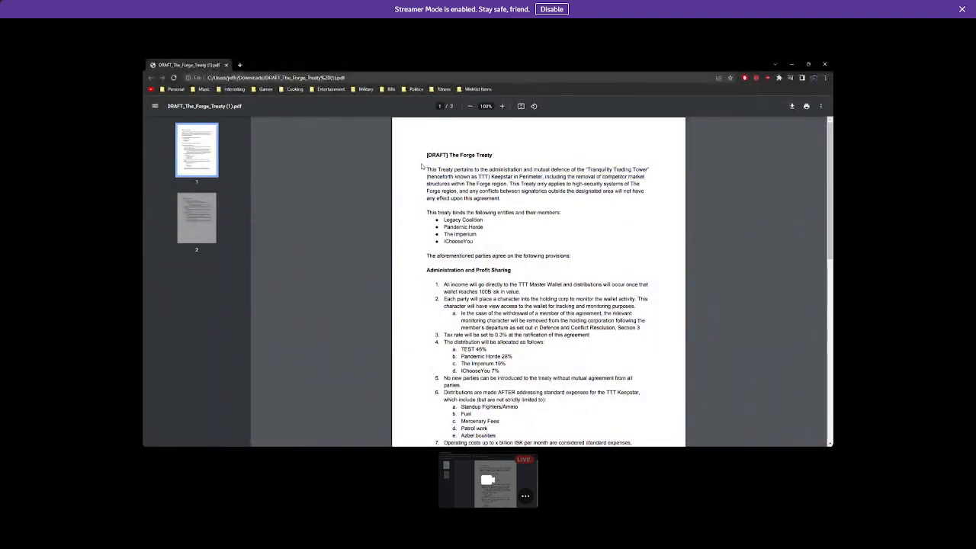
mouse_move(439, 120)
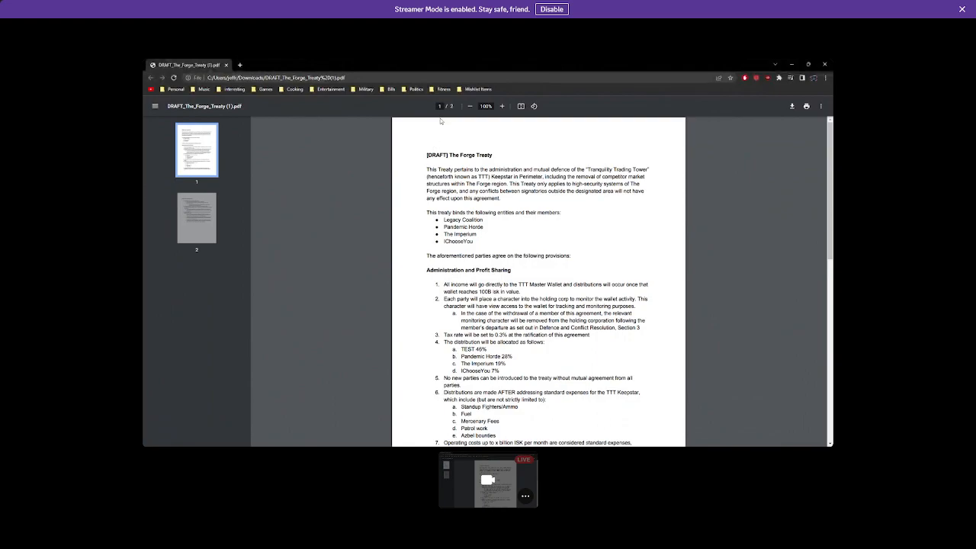
mouse_move(440, 137)
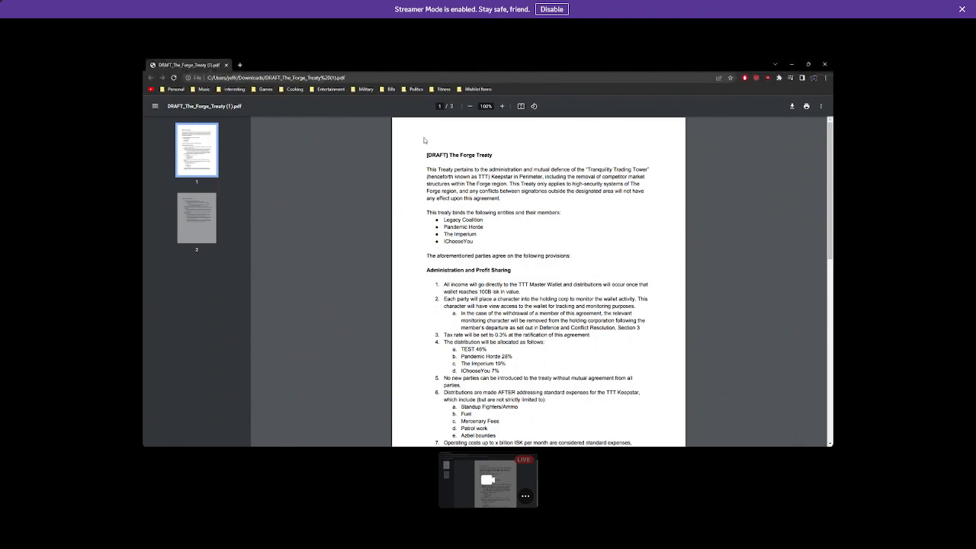
mouse_move(418, 153)
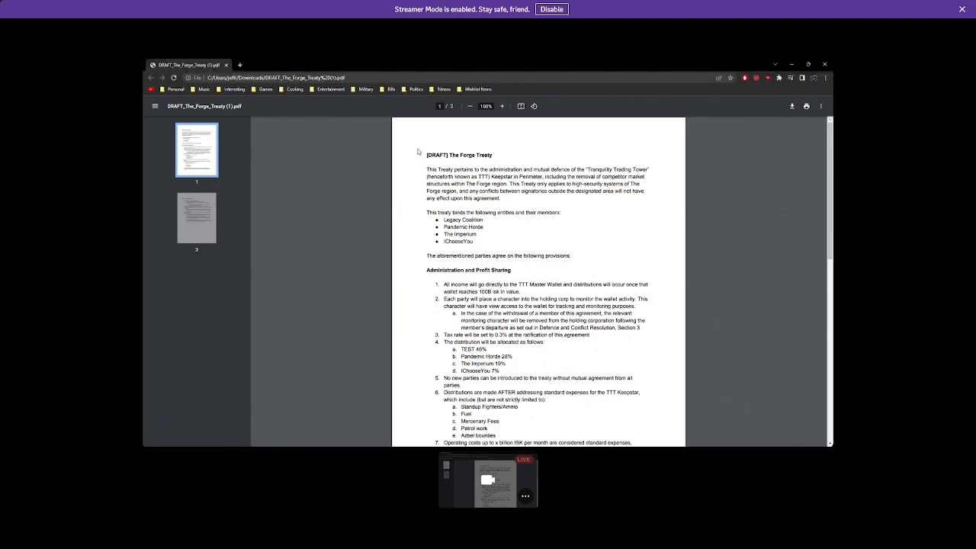
mouse_move(421, 204)
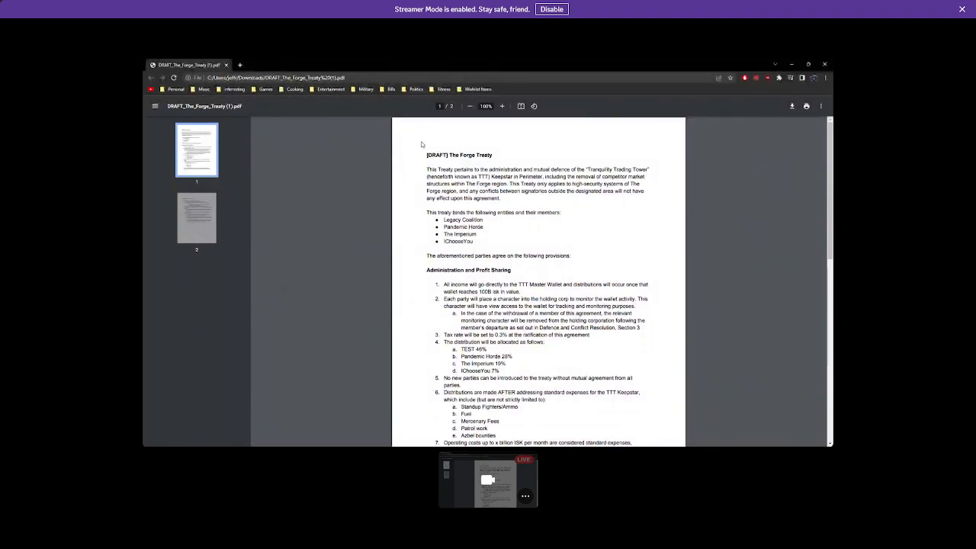
mouse_move(403, 128)
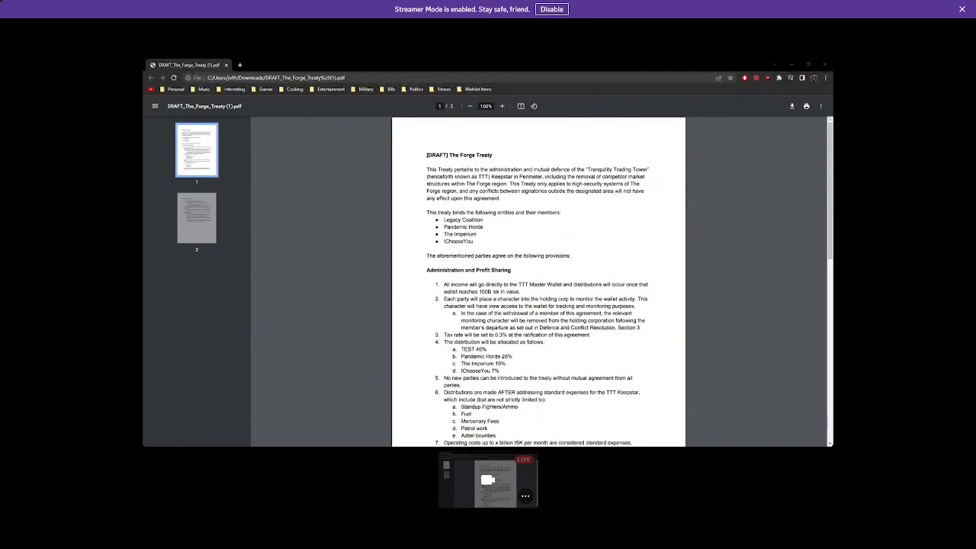
scroll("down", 3)
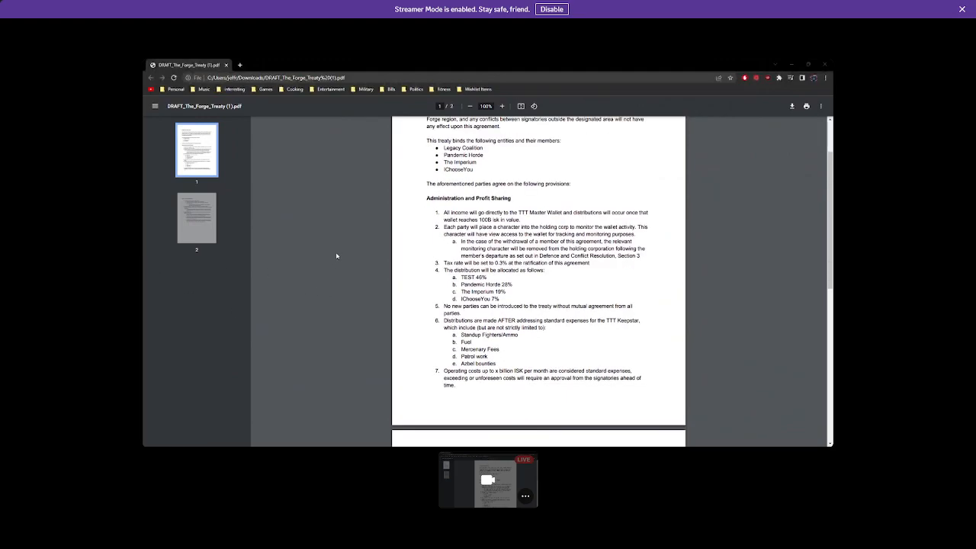
scroll("down", 3)
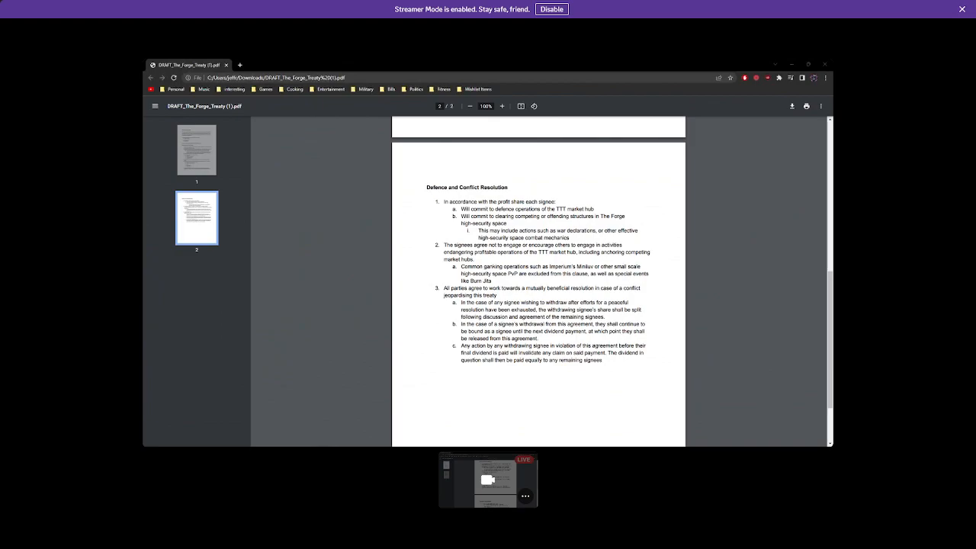
mouse_move(332, 256)
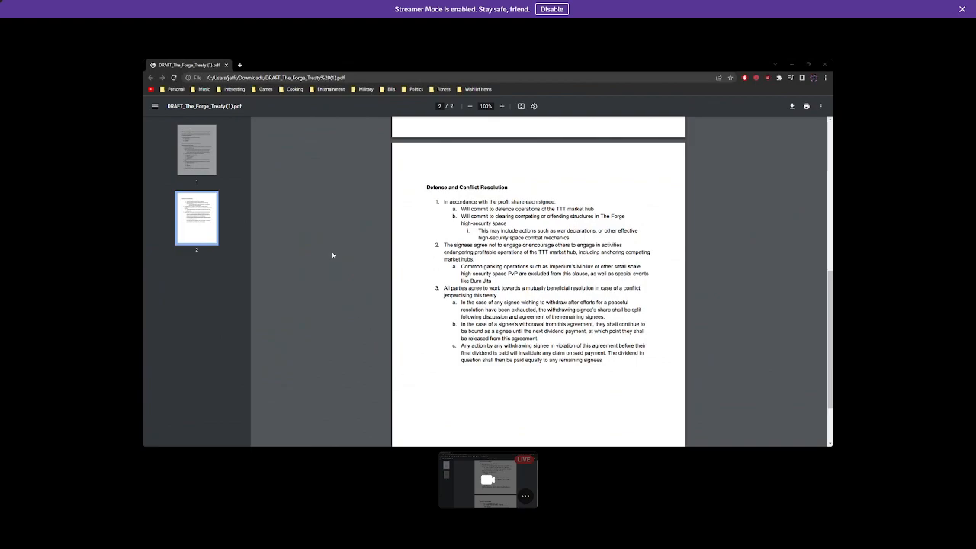